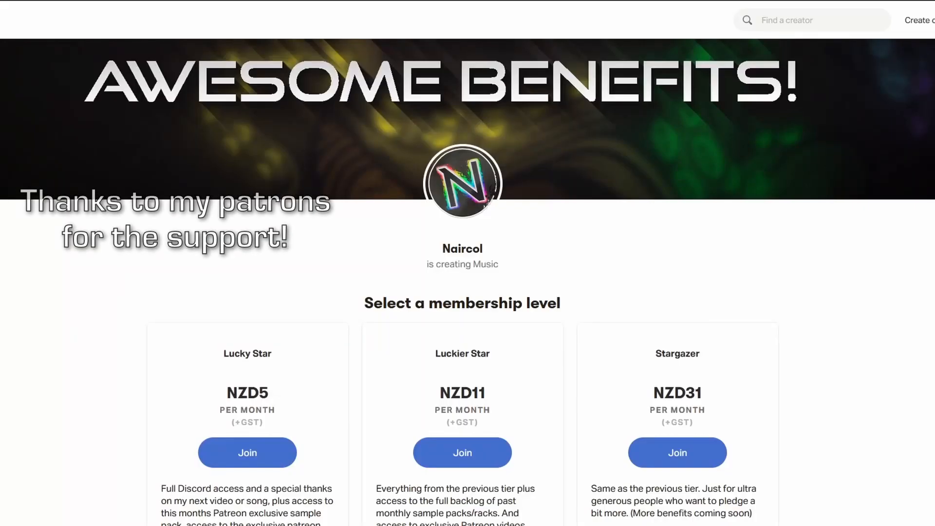
scroll(down, 3)
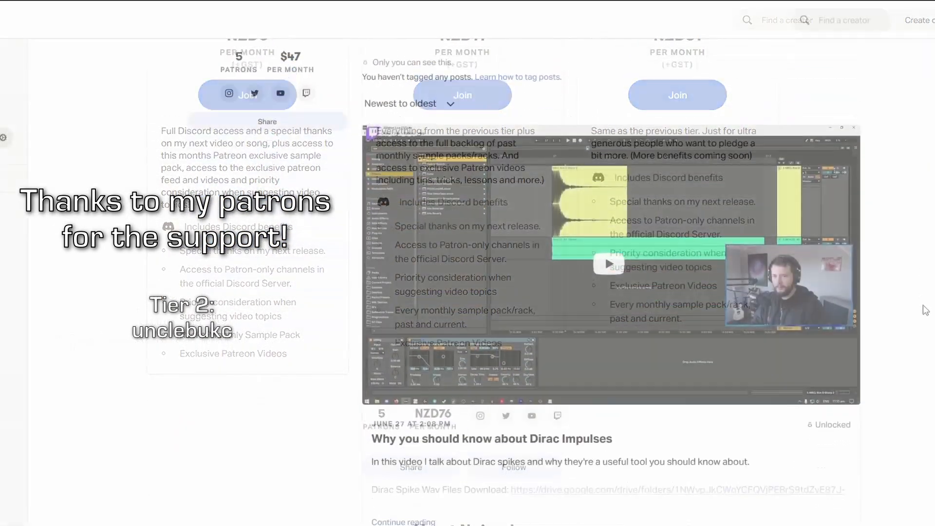
scroll(down, 3)
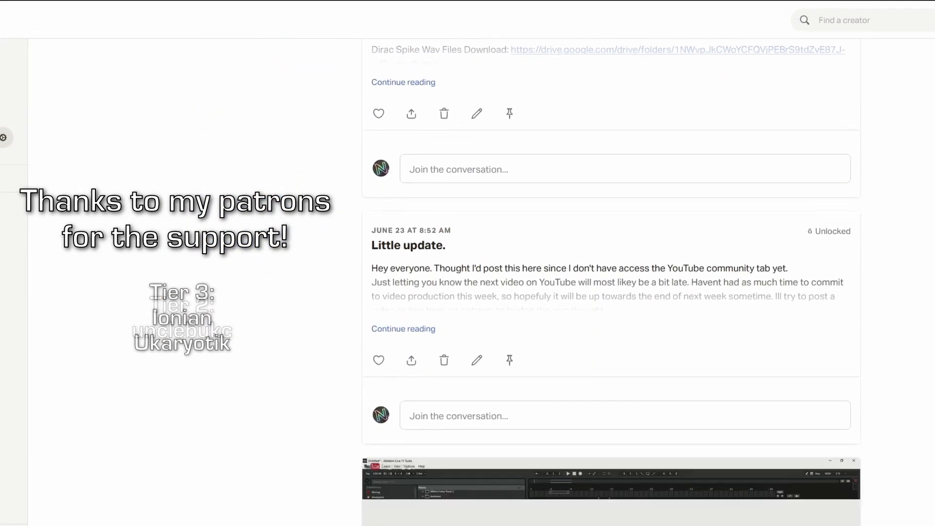
scroll(down, 3)
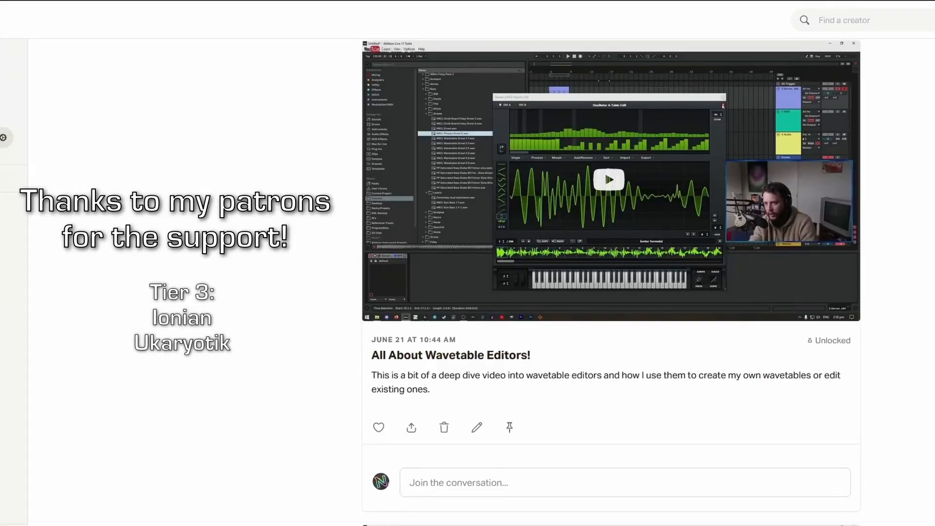